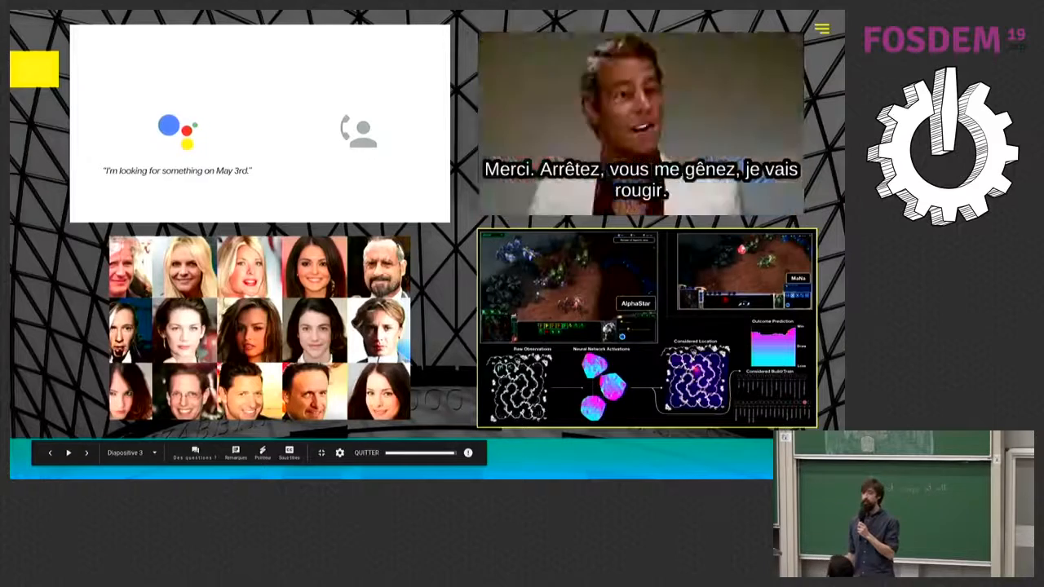
Step: Advance the slideshow to slide 5 with the bird-and-megaphone illustration
click(85, 454)
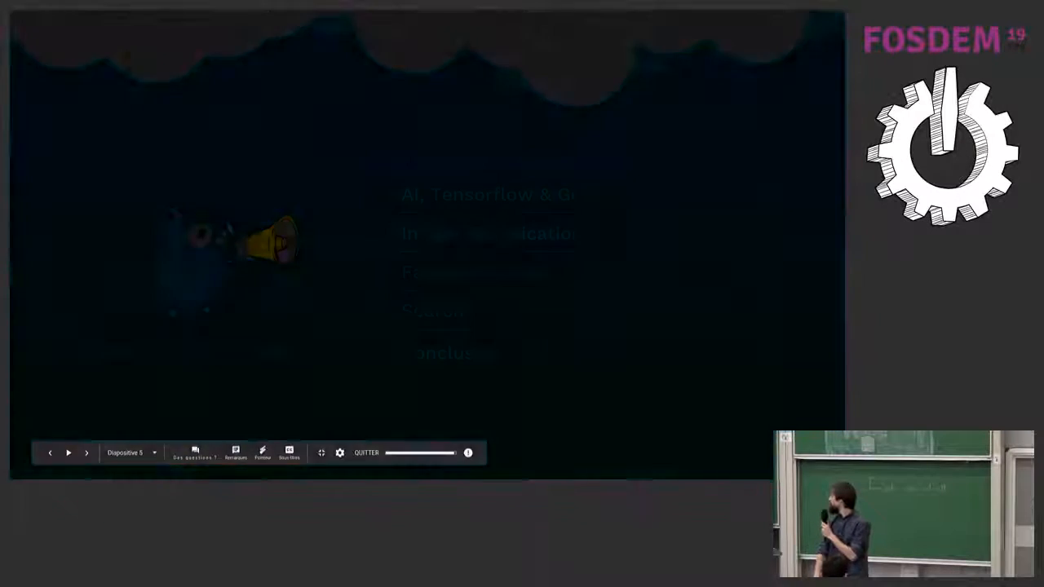
Step: Step through the AI Race slide to slide 7, the 'As many frameworks...' logo grid
click(69, 454)
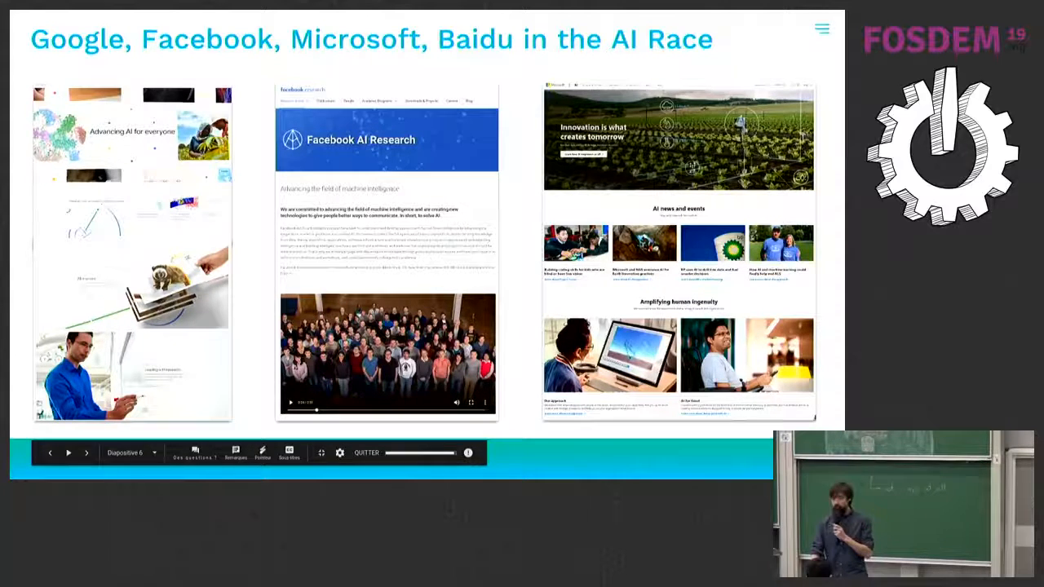
click(85, 453)
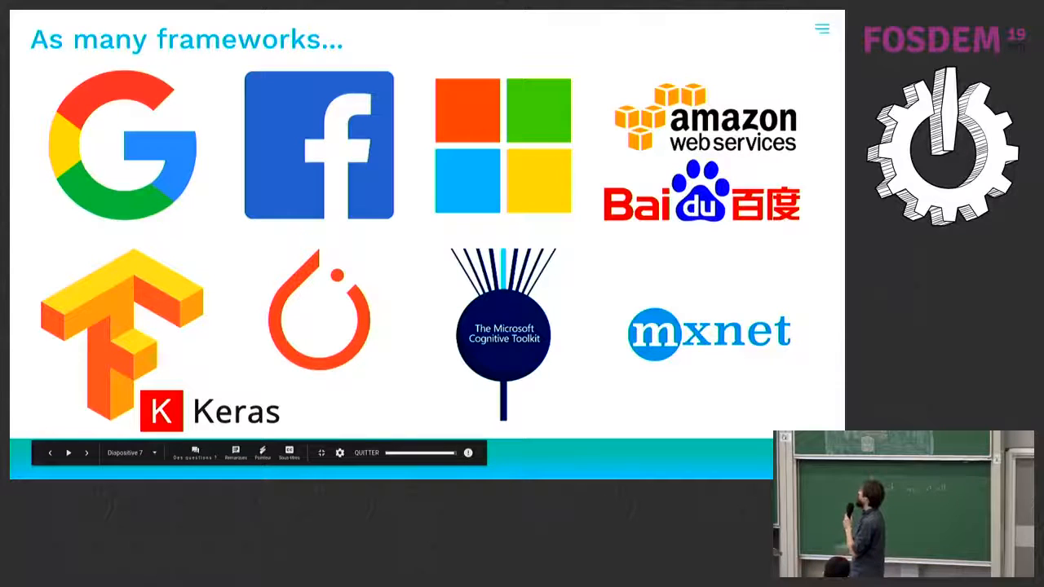
Step: Step past the '...and models too!' slide to slide 9, the single-neuron Neural networks diagram
click(68, 453)
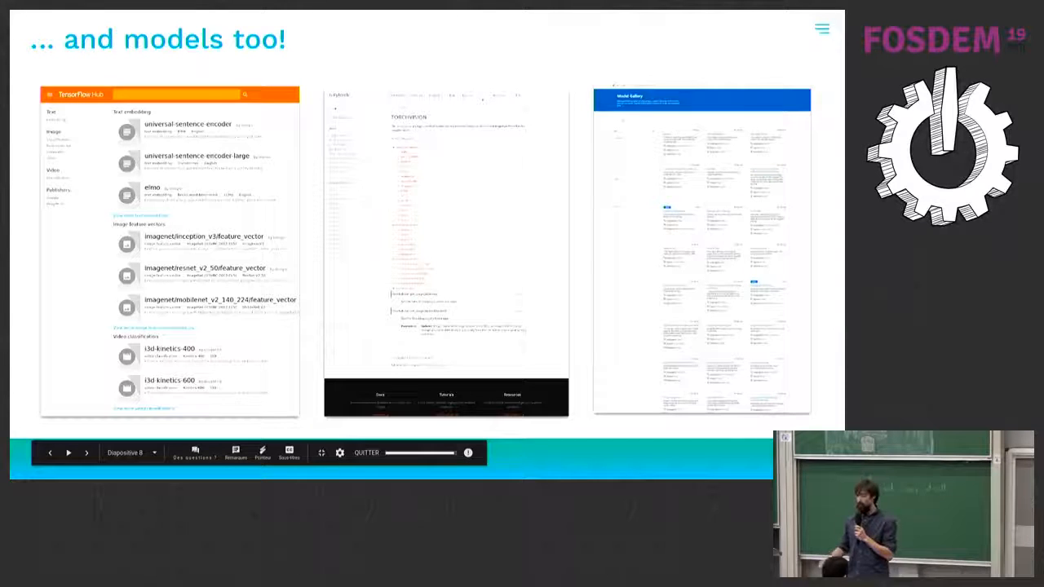
click(85, 453)
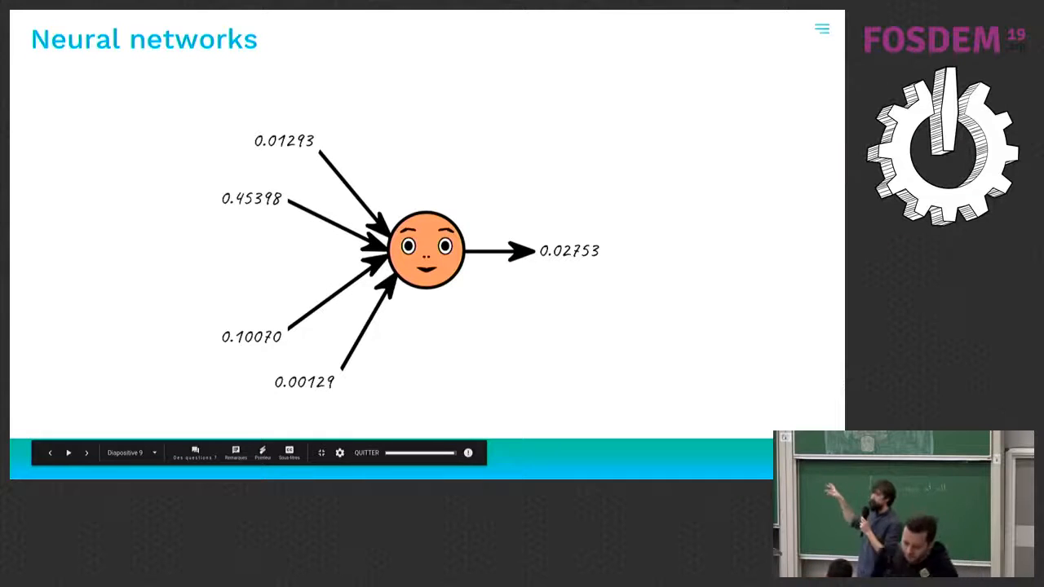
Step: Step through the multi-neuron network, dog classification and chihuahua misclassification slides to 'A few definitions'
click(68, 453)
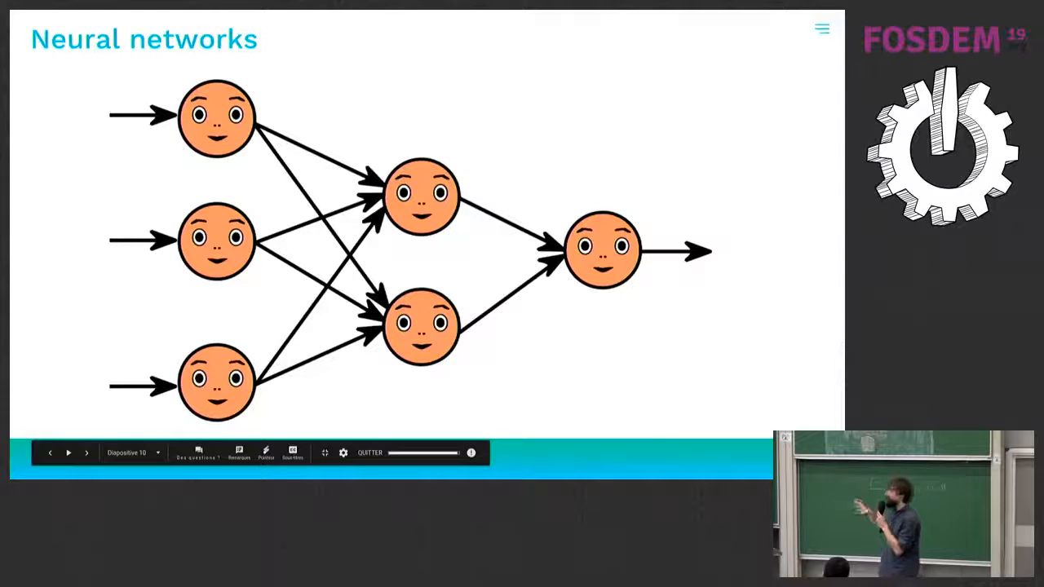
click(68, 454)
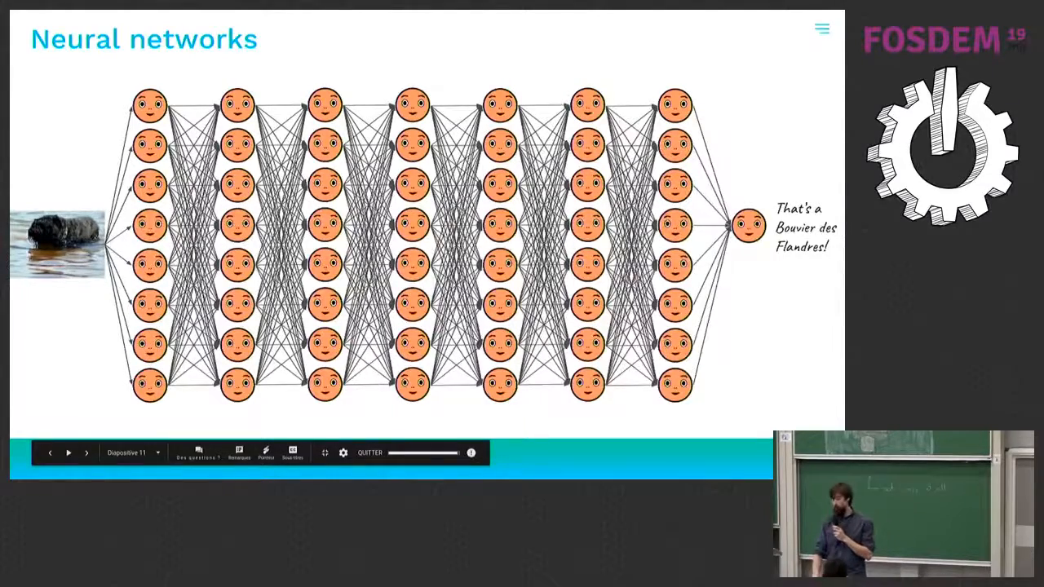
click(87, 454)
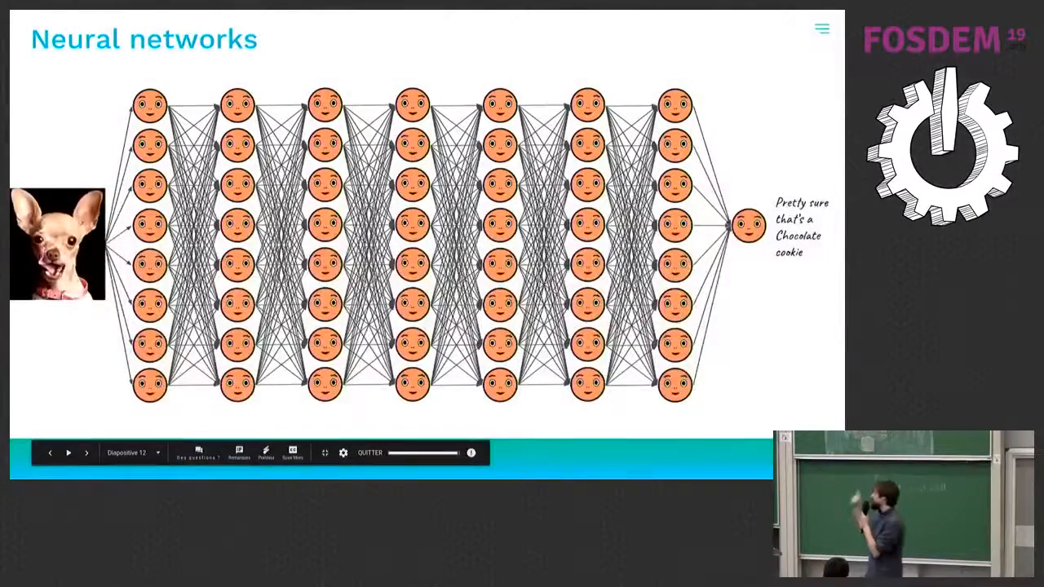
click(85, 453)
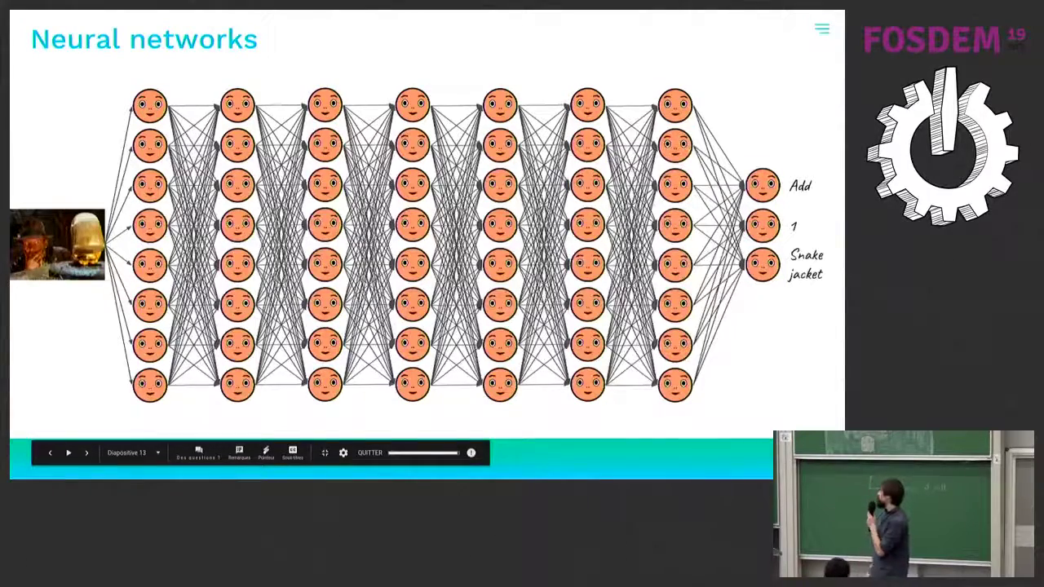
click(68, 453)
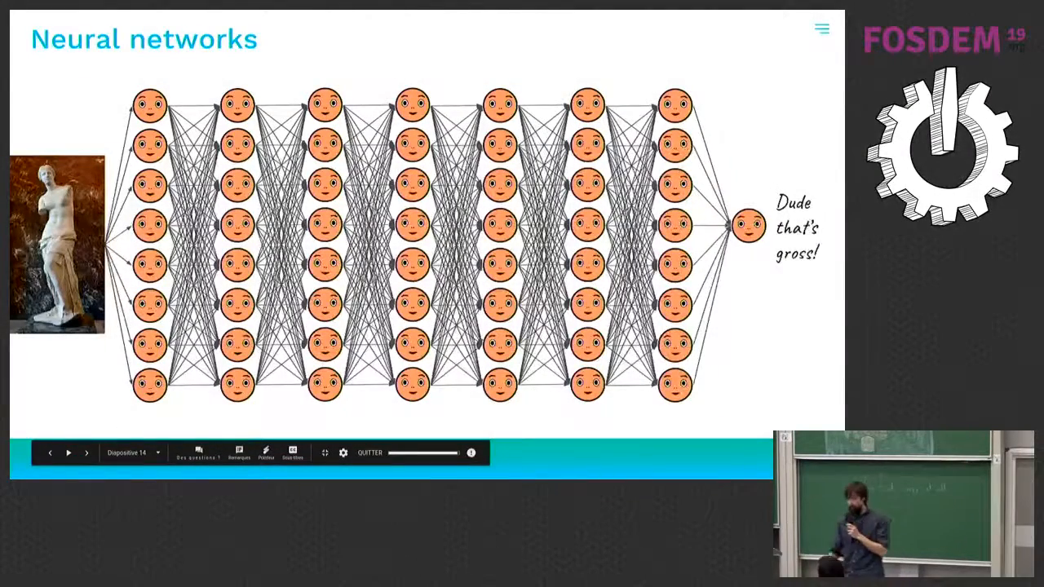
click(85, 454)
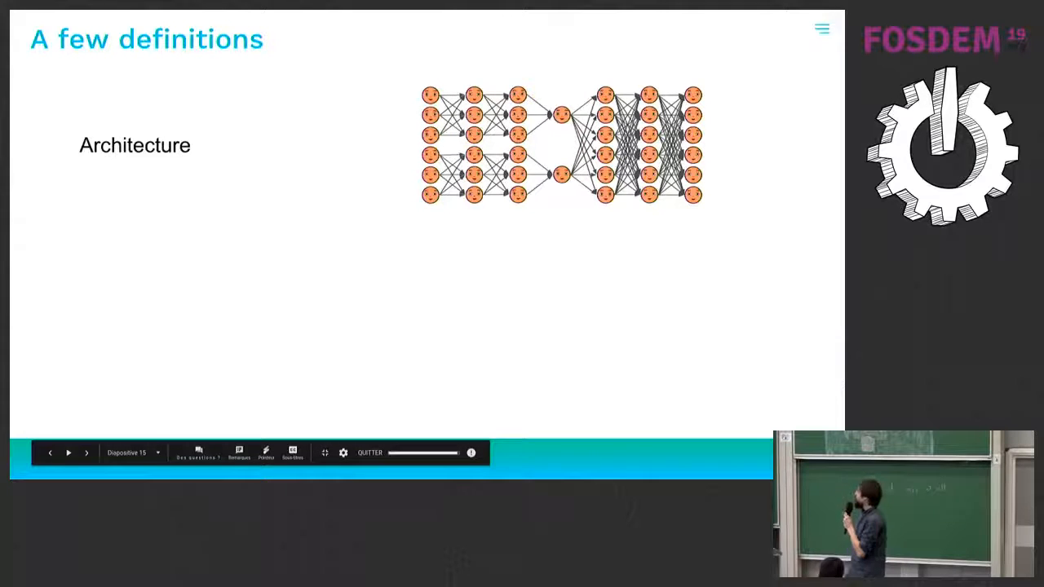
Step: Reveal the Model, Pre-trained model and Saved model definitions, then leave the slide
click(69, 454)
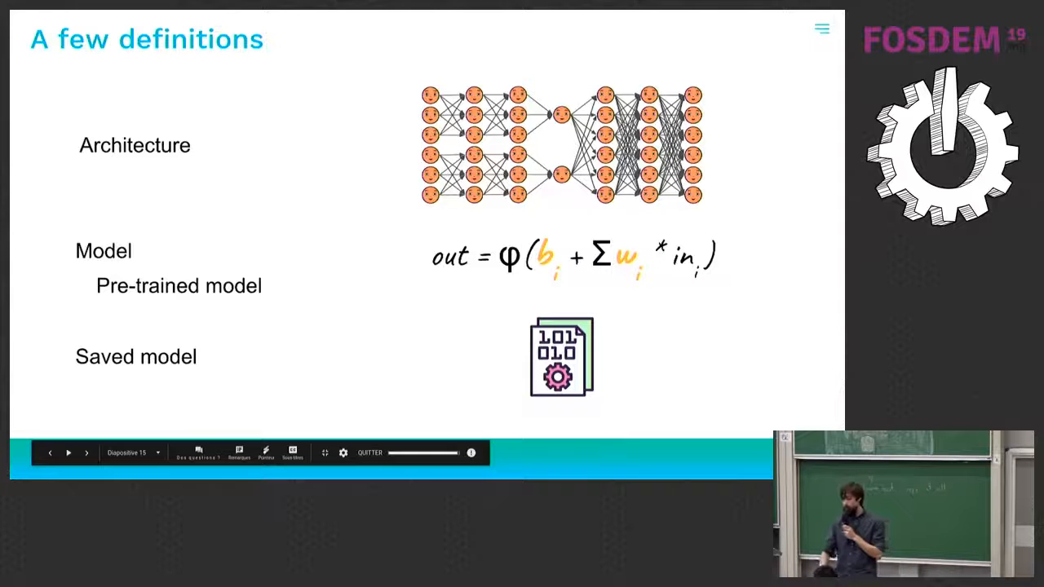
click(69, 453)
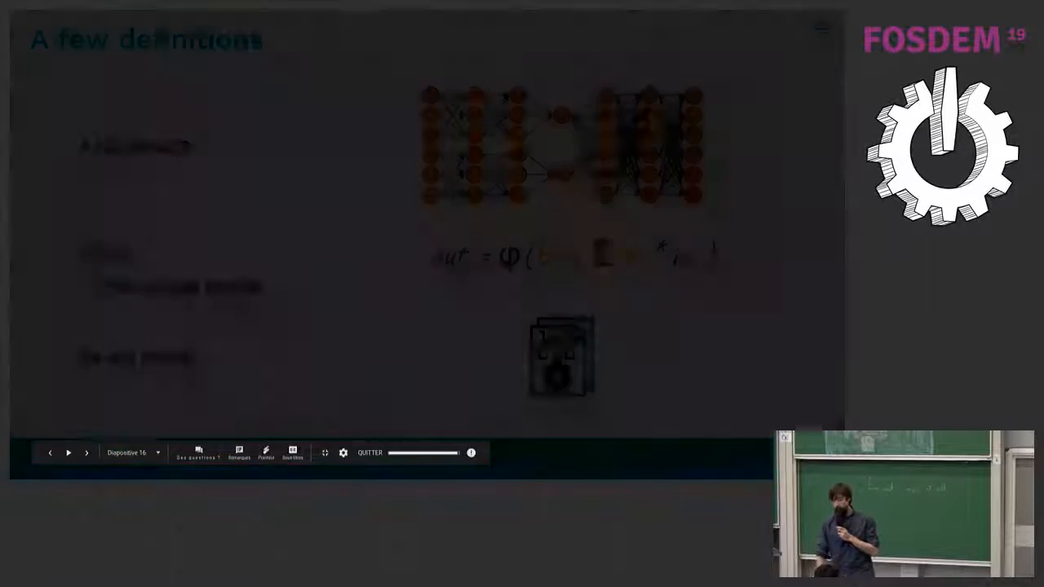
Step: Pass the Tensorflow framework slide to slide 17, the Python bindings over C++ core diagram
click(69, 453)
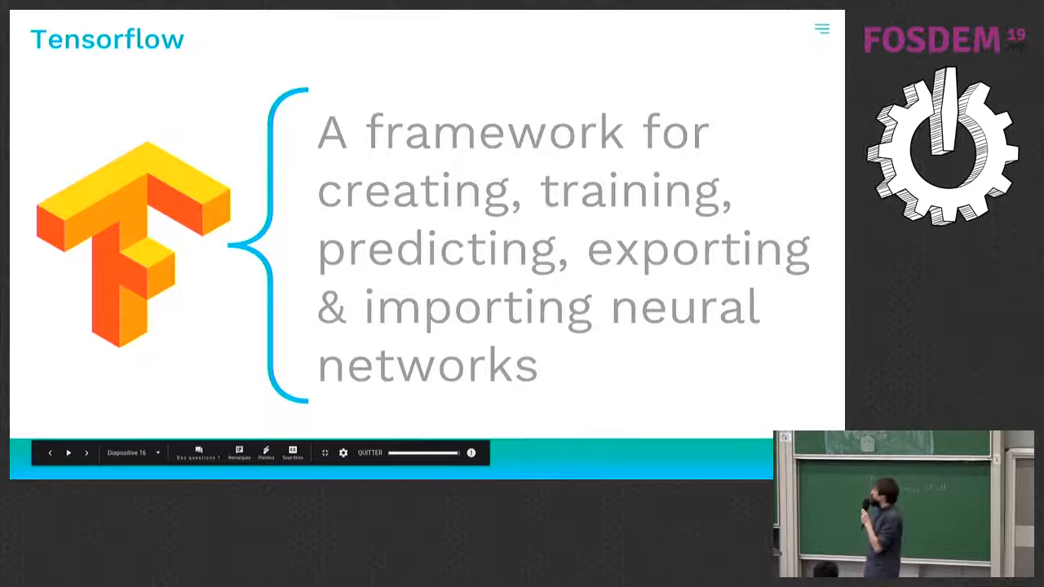
click(68, 453)
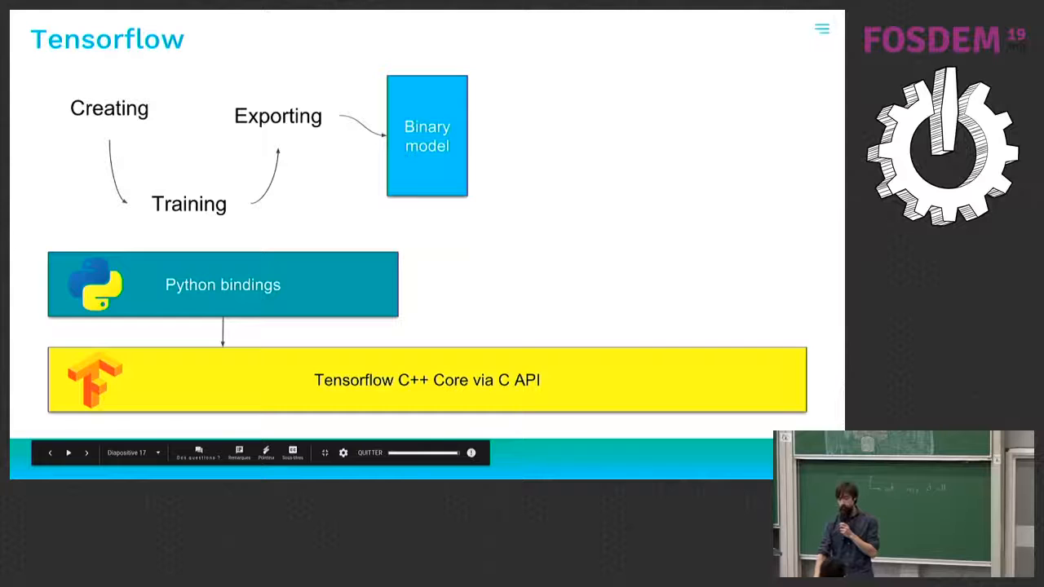
Step: Build the diagram with Importing, Prediction and Go API, then fade the Python training side on slide 18
click(69, 453)
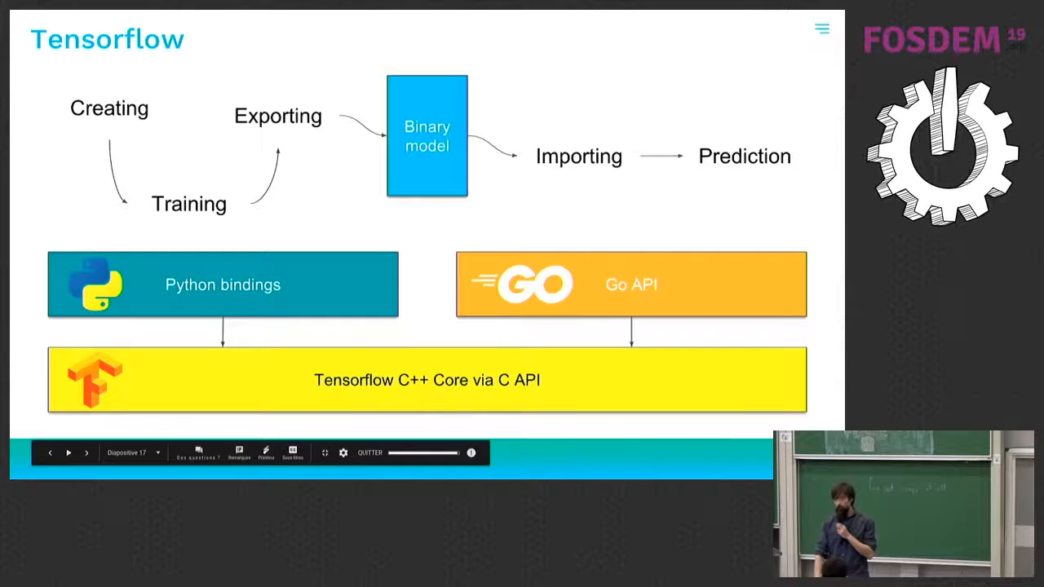
click(69, 454)
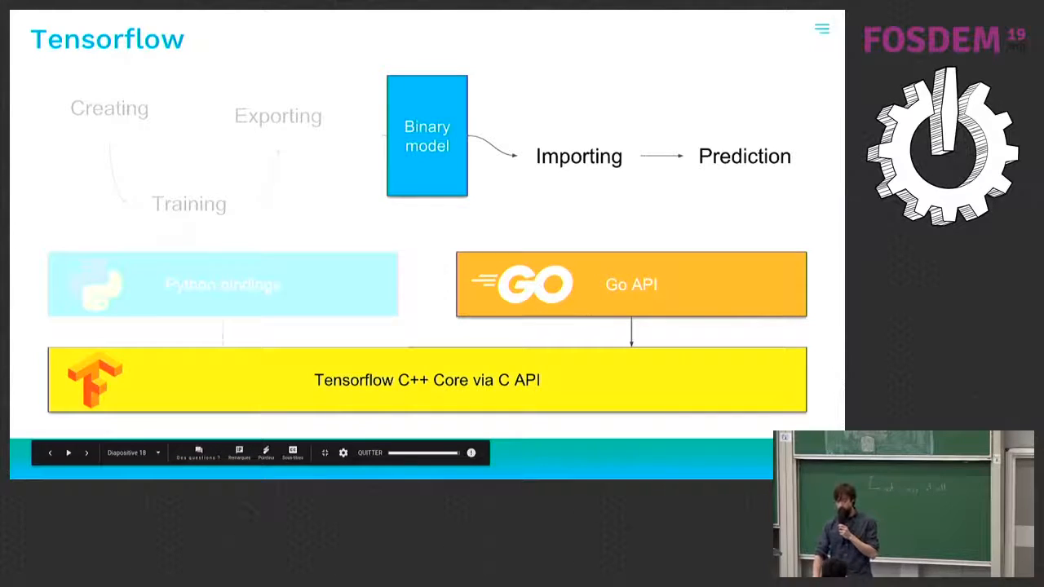
Step: Advance to slide 19 with the Go code for loading a saved model and running a prediction
click(84, 453)
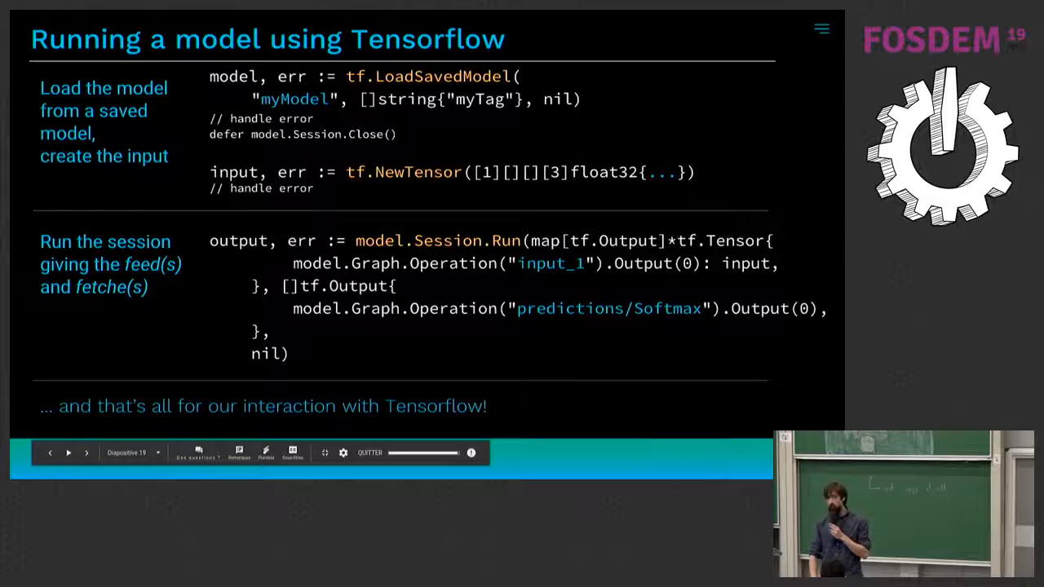
Step: Step through the three annotated model-running steps to the Section Two 'Image classification' title slide
click(69, 453)
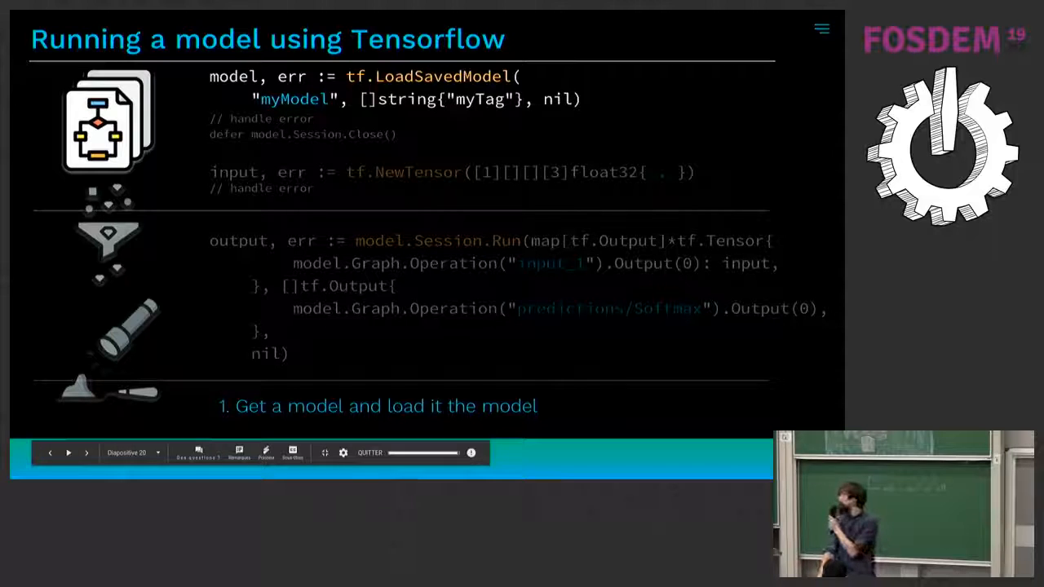
click(68, 453)
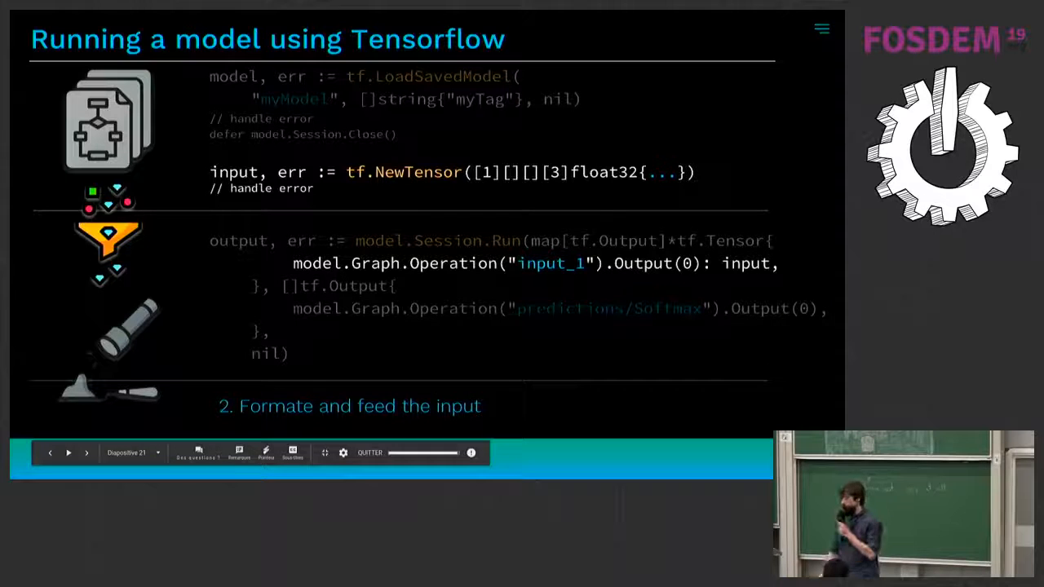
click(68, 453)
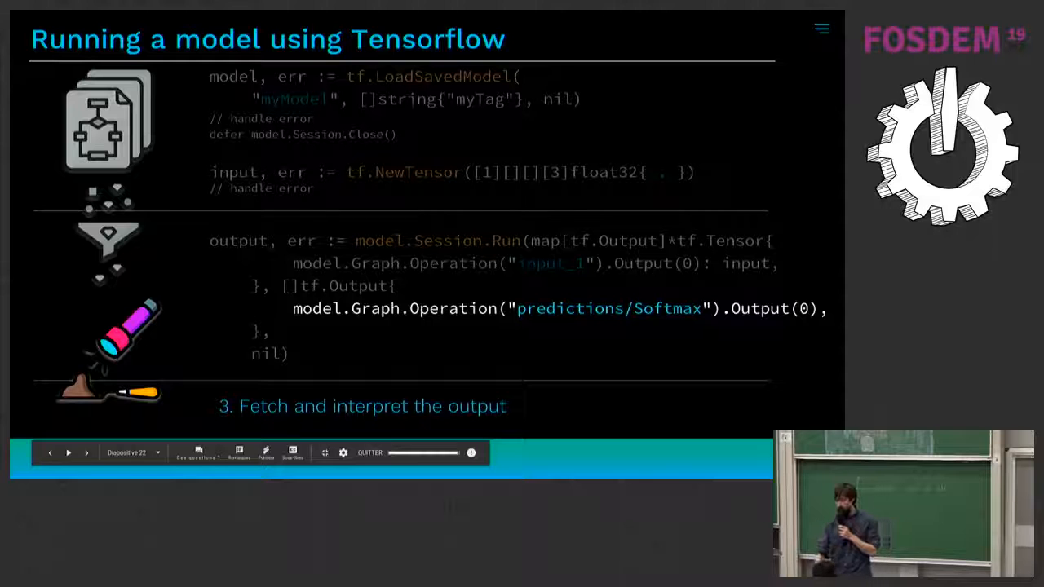
click(85, 454)
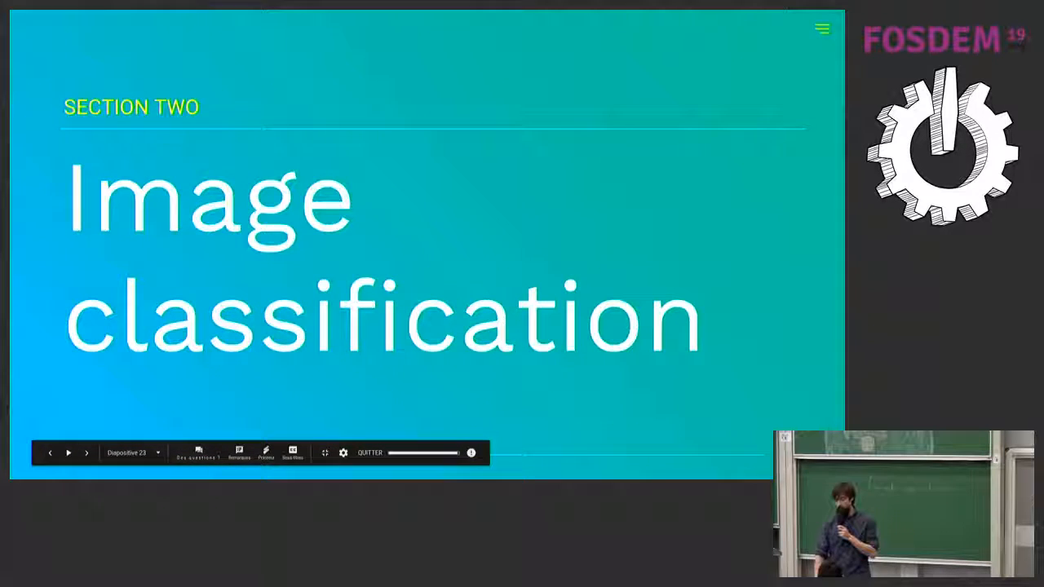
Step: Show the five-step Image classification slide with finding, running and saving the model highlighted
click(85, 453)
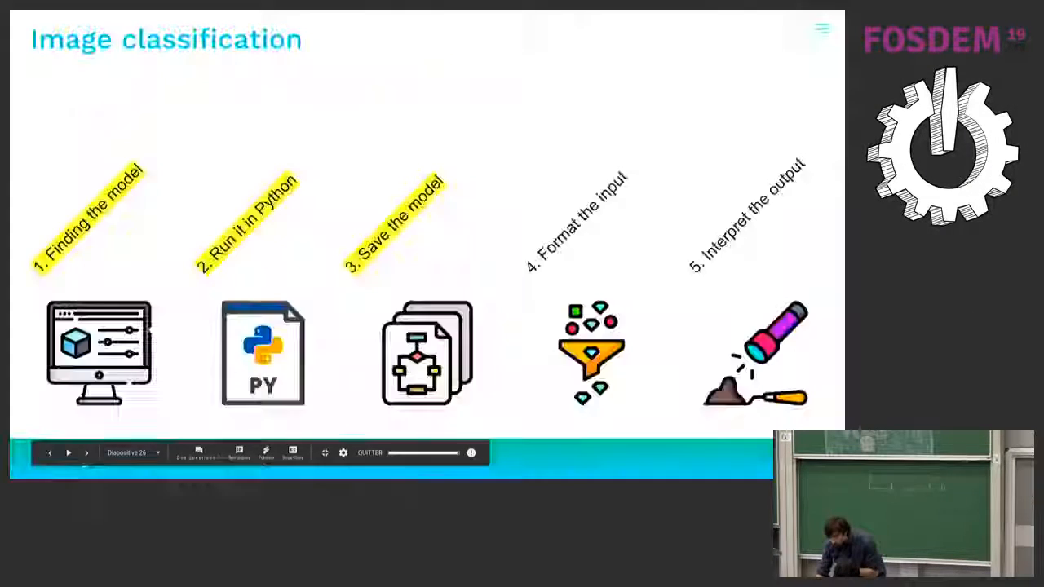
Step: Advance the slideshow to slide 24 of the talk
click(68, 453)
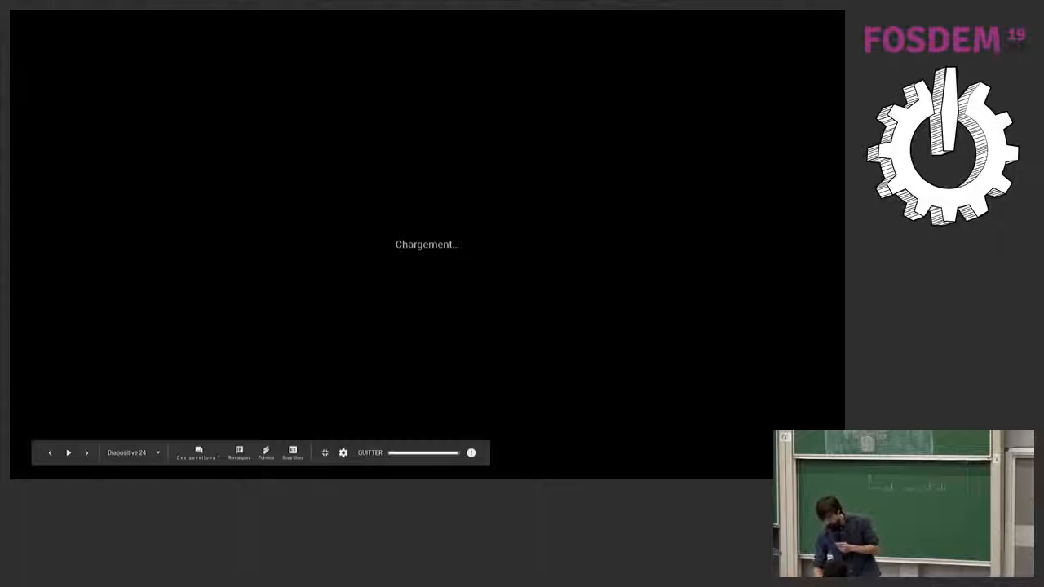
Step: Exit presentation mode and return to the editor on the 'Finding a model' slide
click(85, 453)
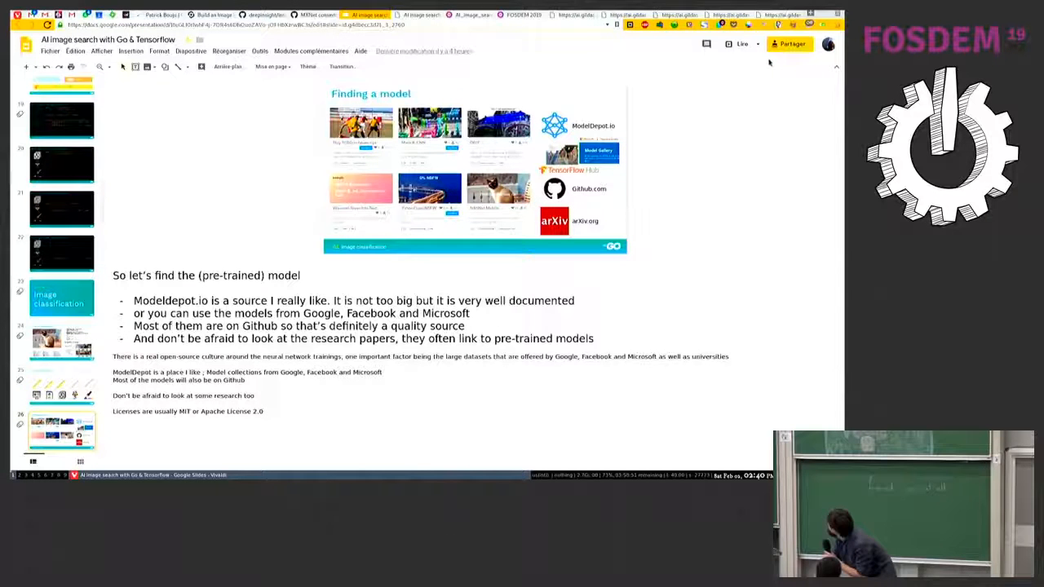
click(754, 44)
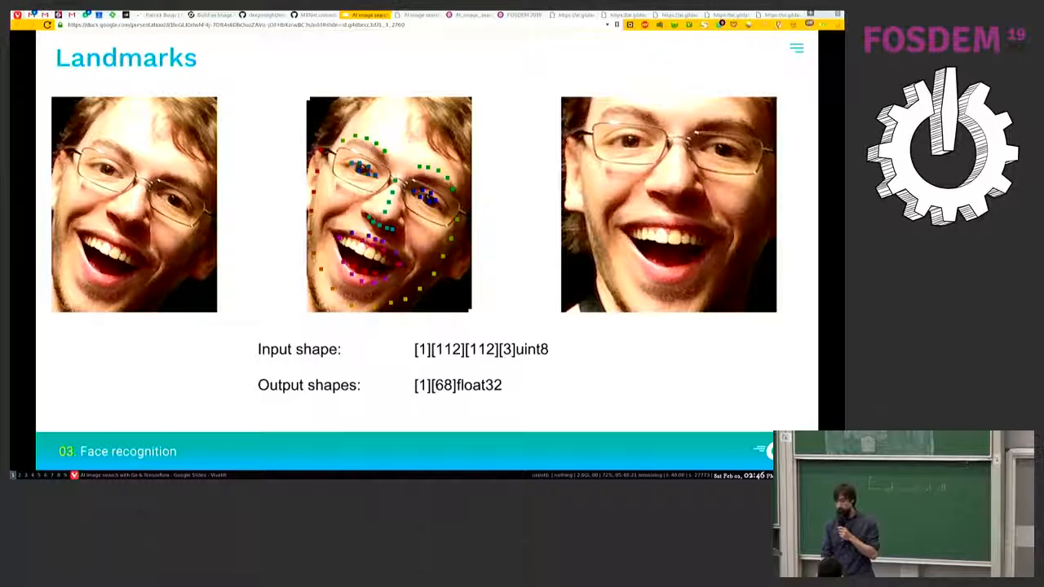
Step: Advance the slideshow from the Landmarks slide to the closing 'Thank you' slide
key(Right)
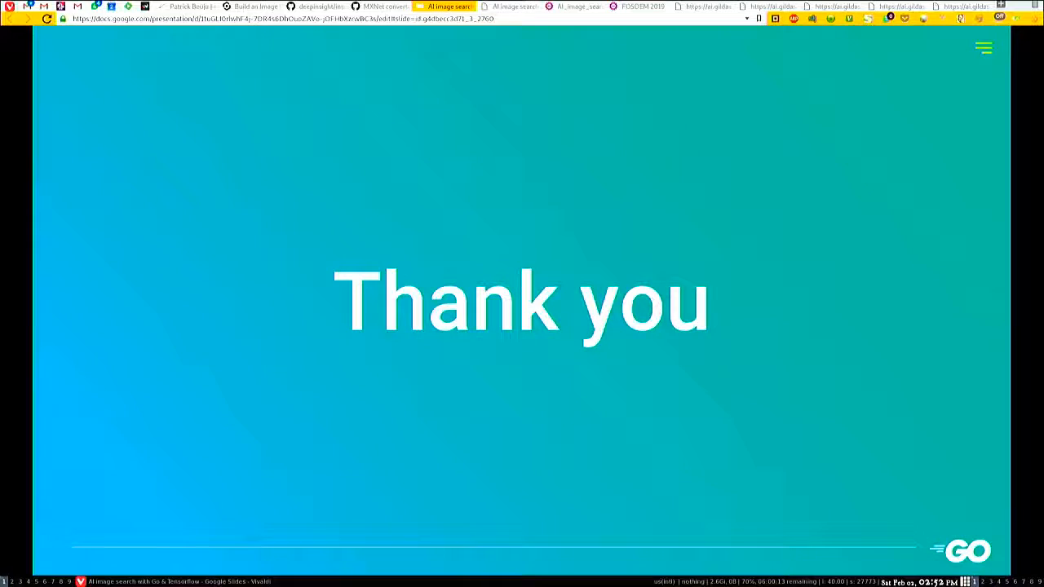
Step: Leave the full-screen slideshow and return to editing on the 'Thank you' slide
key(Escape)
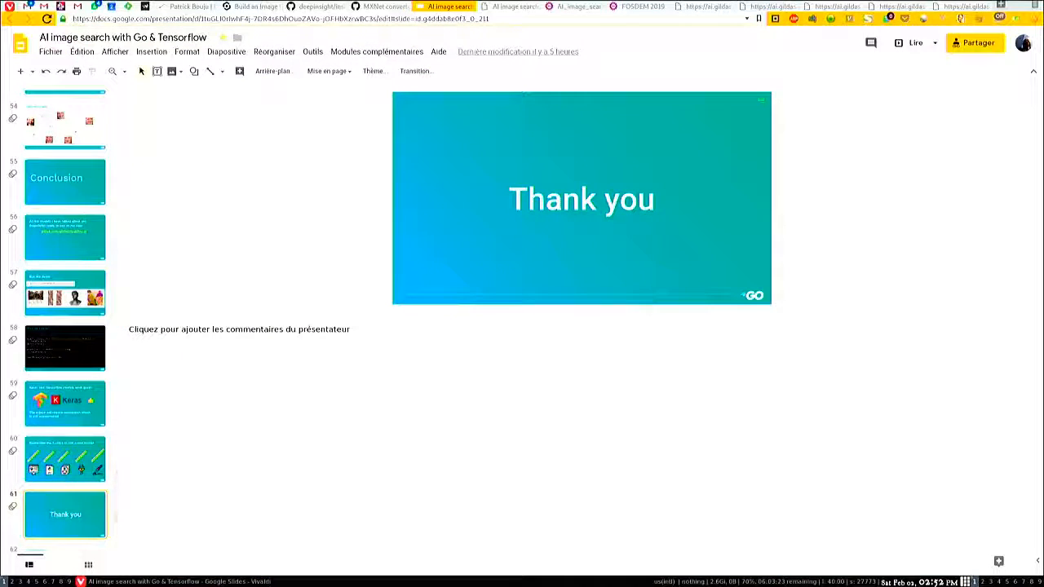